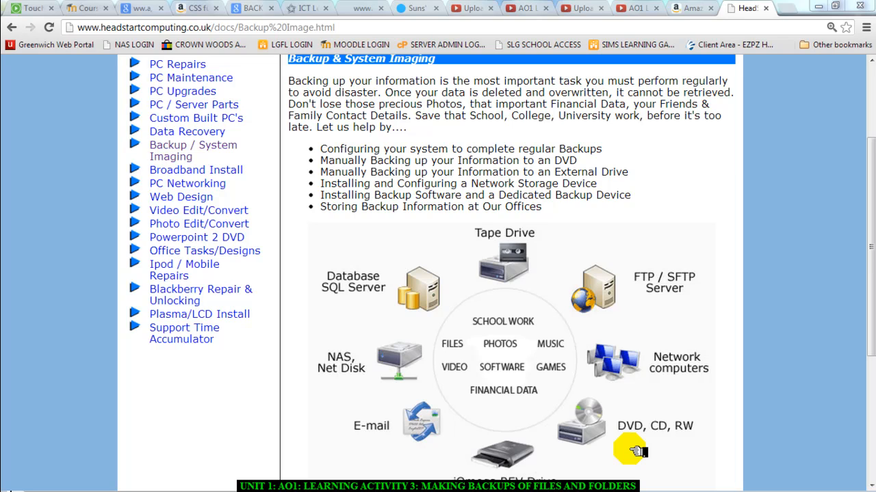
mouse_move(838, 462)
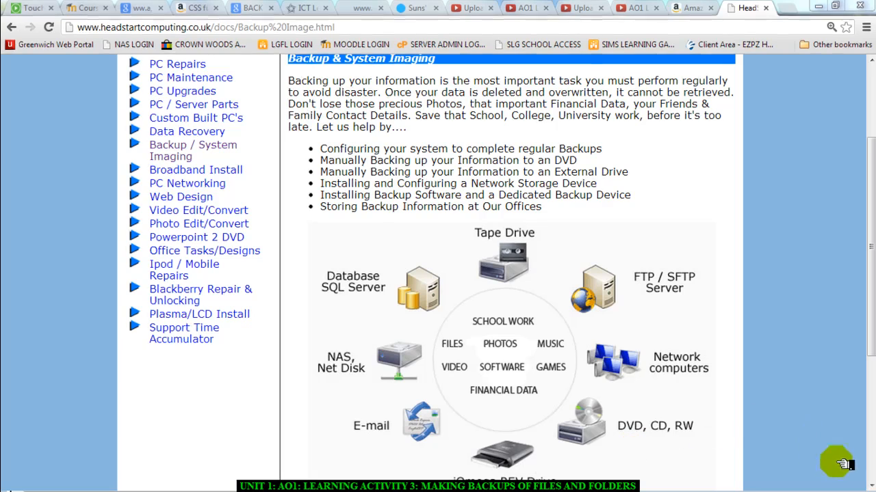
Scroll the Backup & System Imaging page until the full device diagram is visible down to the iOmega REV Drive.
scroll("down", 3)
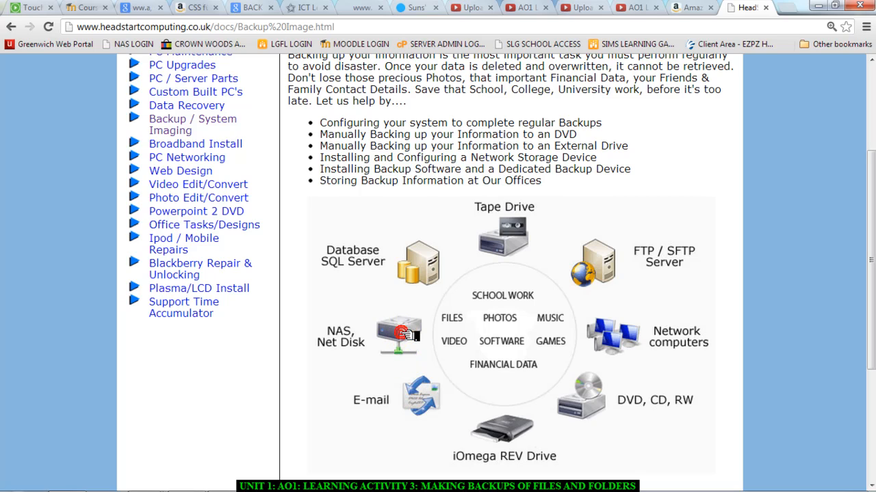
mouse_move(577, 443)
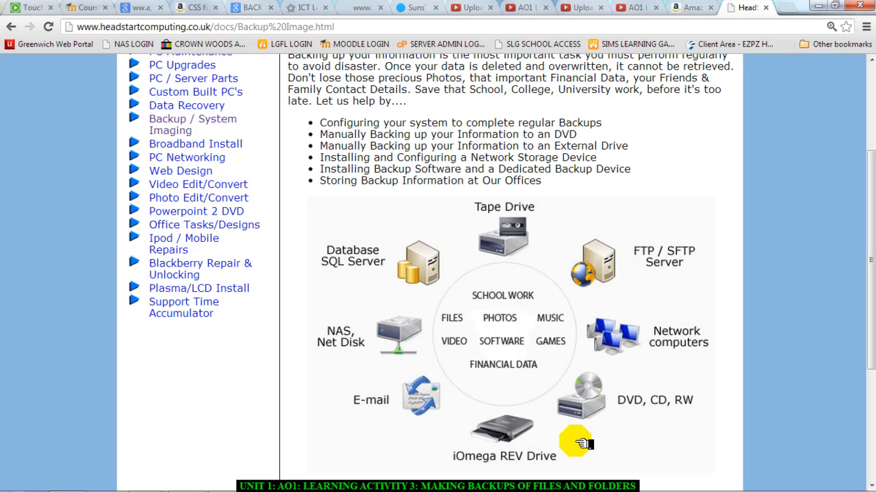
Click on the backup page, after which a Windows colour-scheme performance prompt appears.
left_click(582, 413)
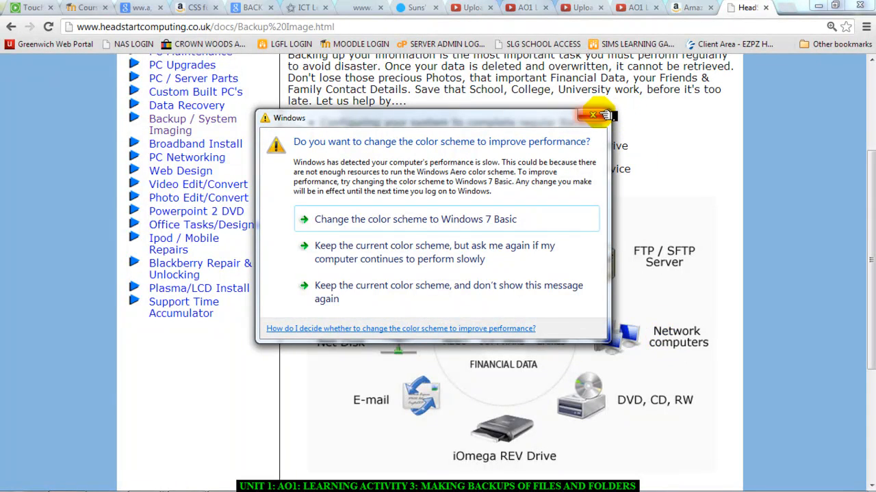
left_click(592, 115)
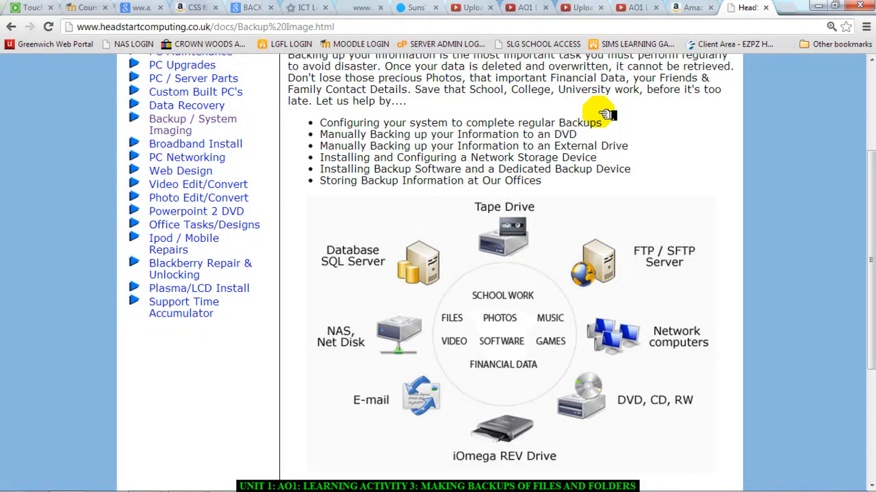
mouse_move(520, 231)
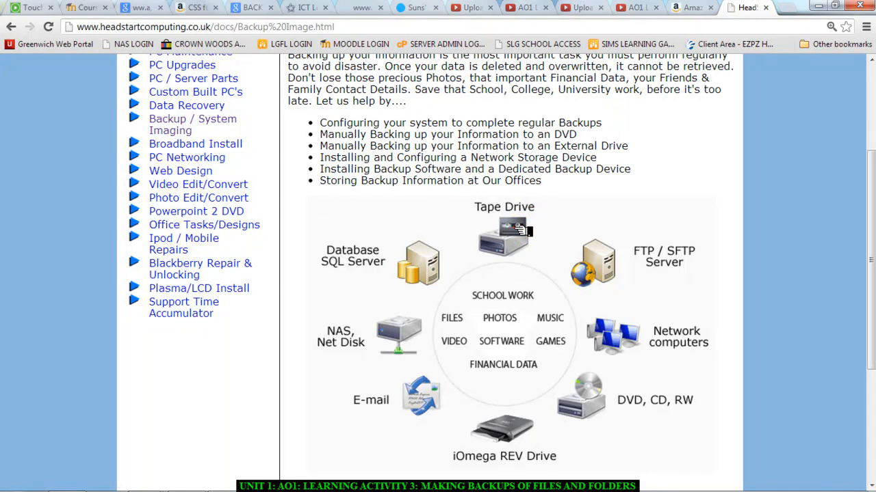
mouse_move(588, 408)
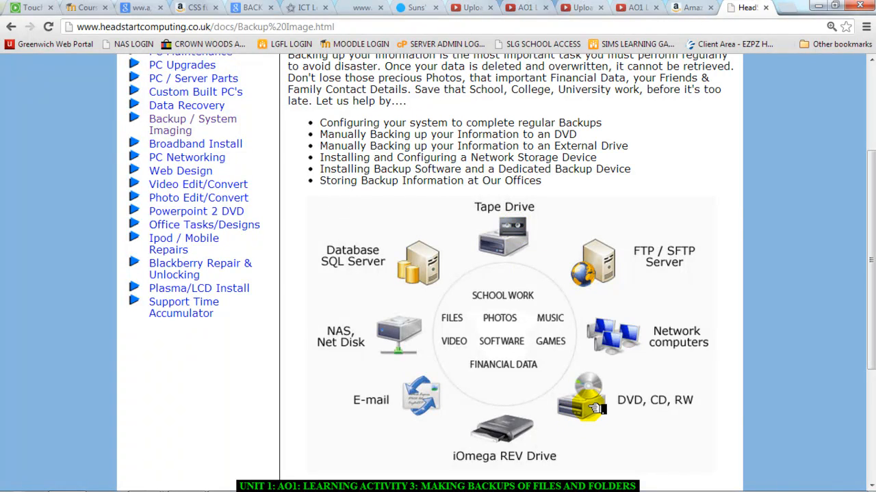
mouse_move(397, 333)
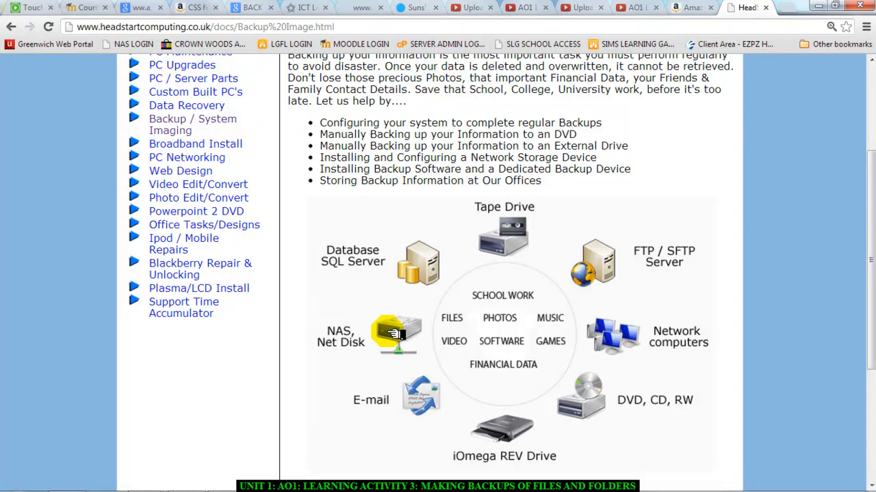